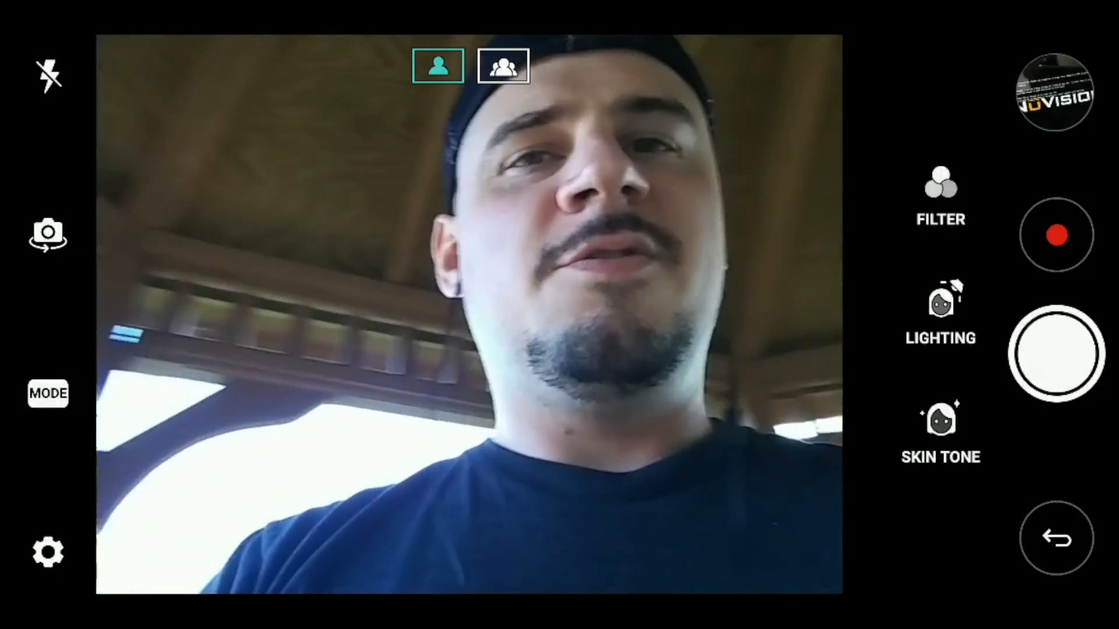
- Switch from the front selfie camera to the rear camera framing the gazebo benches
click(48, 552)
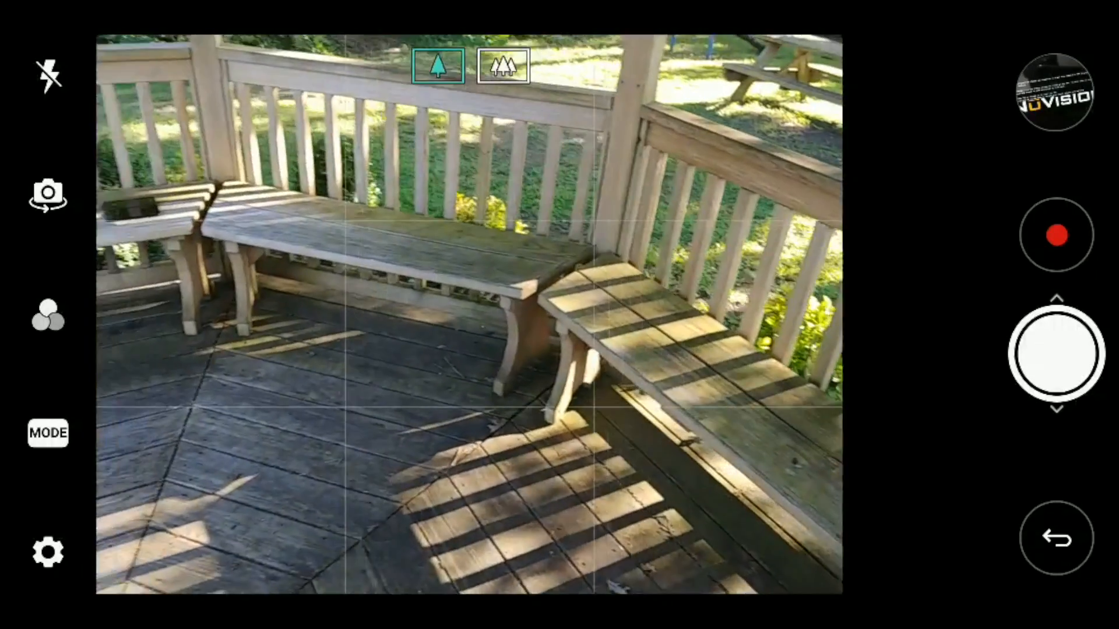
- Choose Cine Video from the MODE menu so the widescreen video view with Point Zoom appears
click(47, 553)
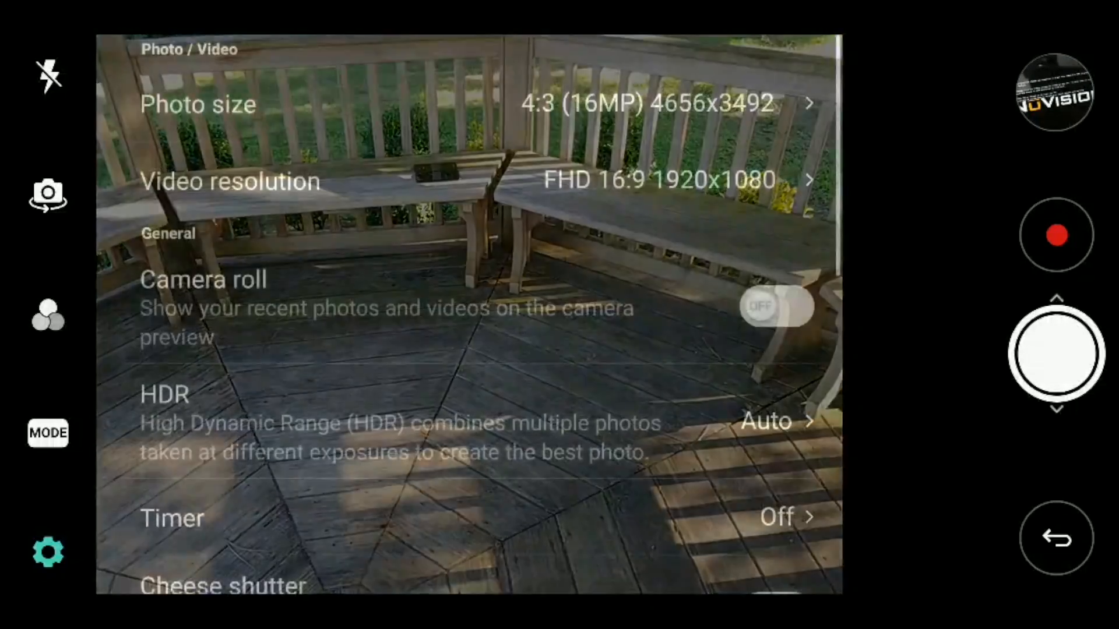
click(48, 434)
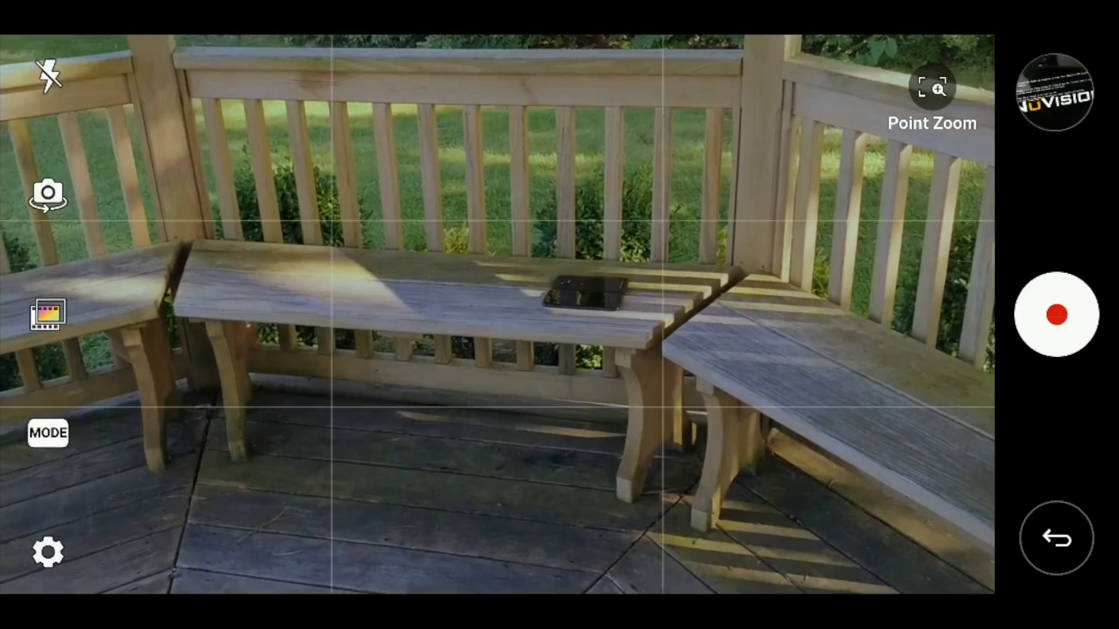
click(932, 87)
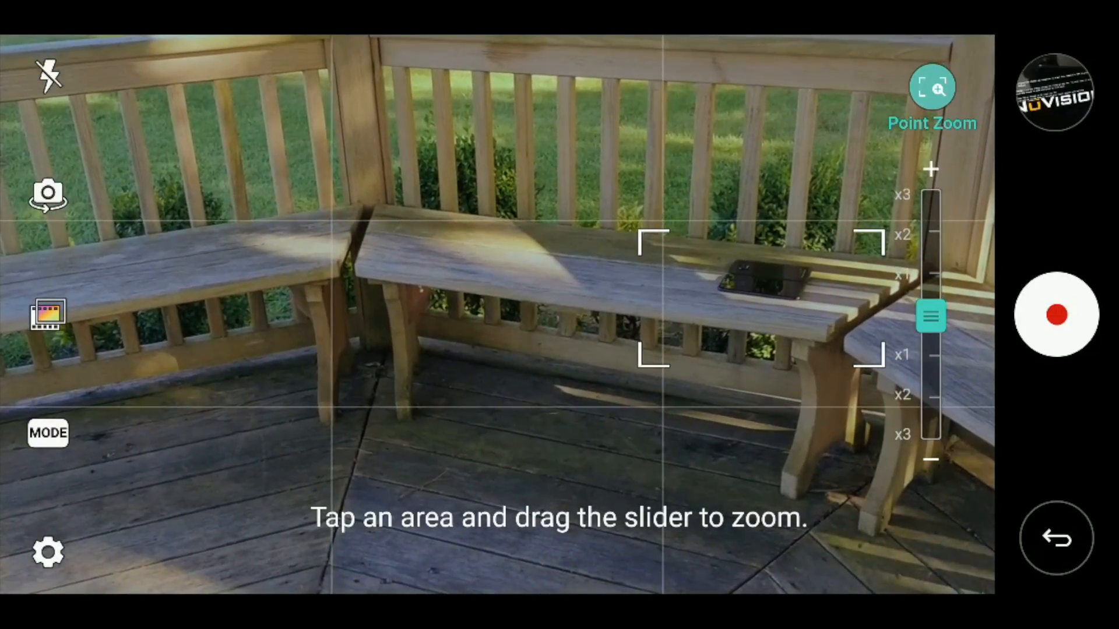
drag(931, 318, 930, 421)
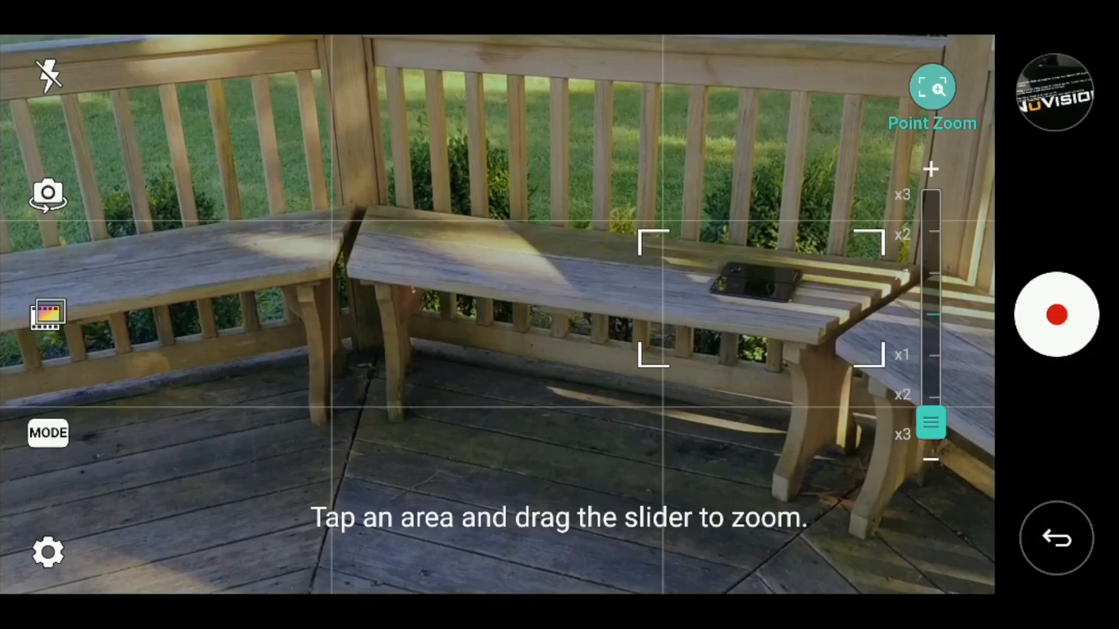
drag(931, 421, 931, 211)
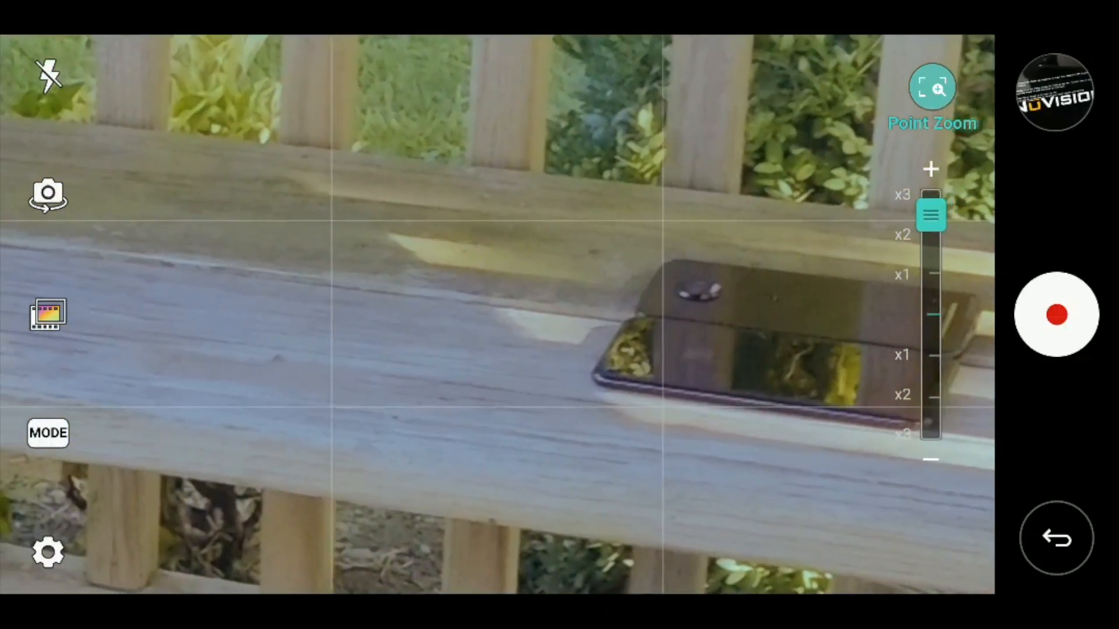
drag(931, 214, 930, 316)
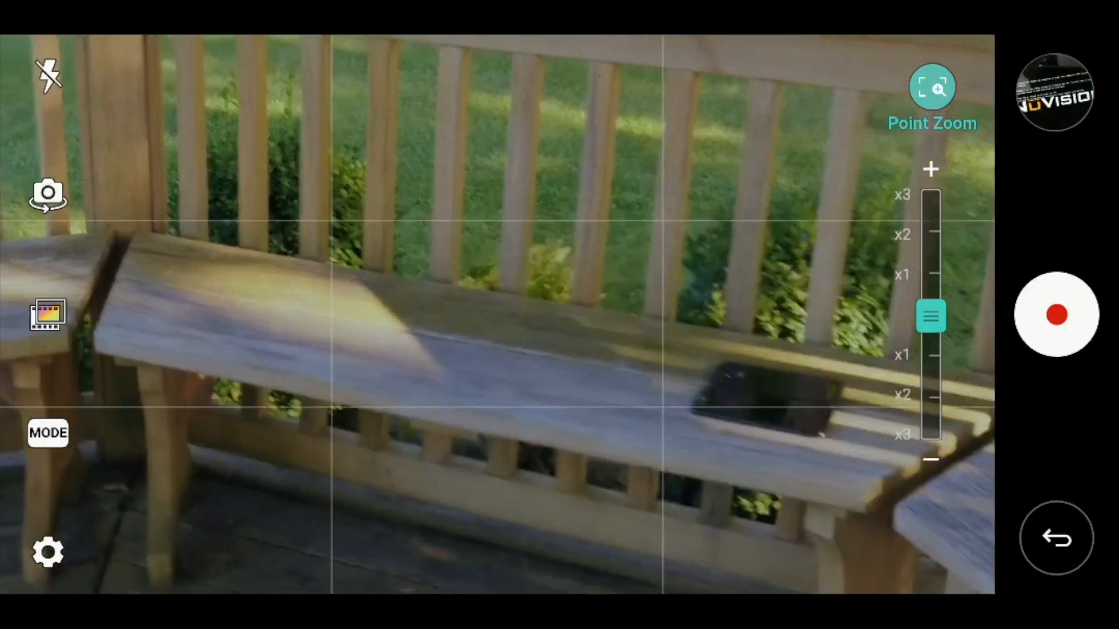
click(932, 88)
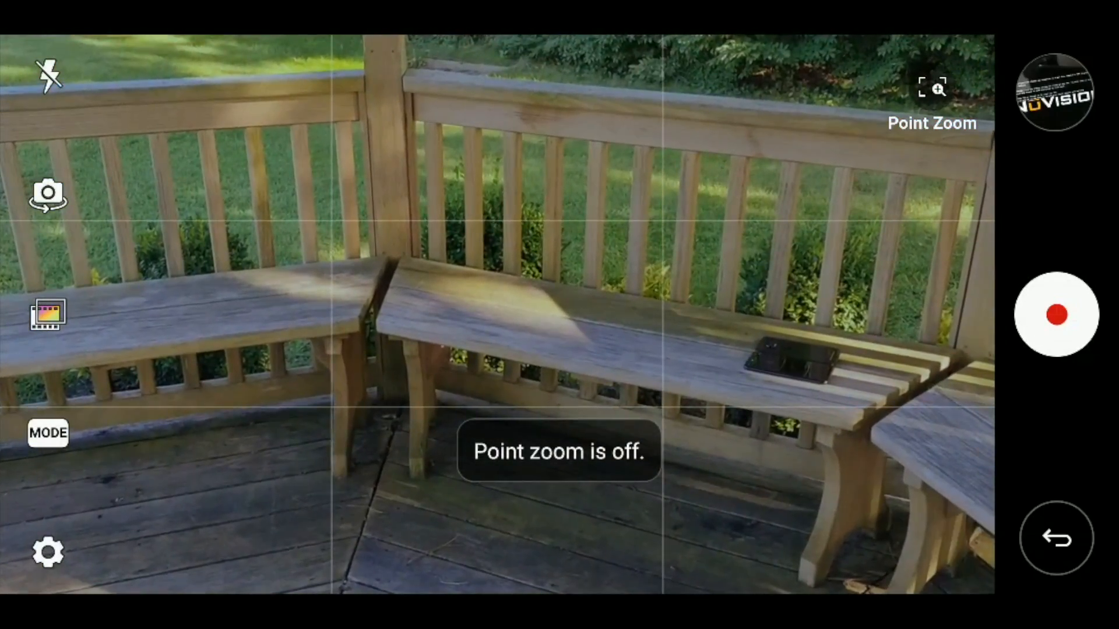
click(931, 88)
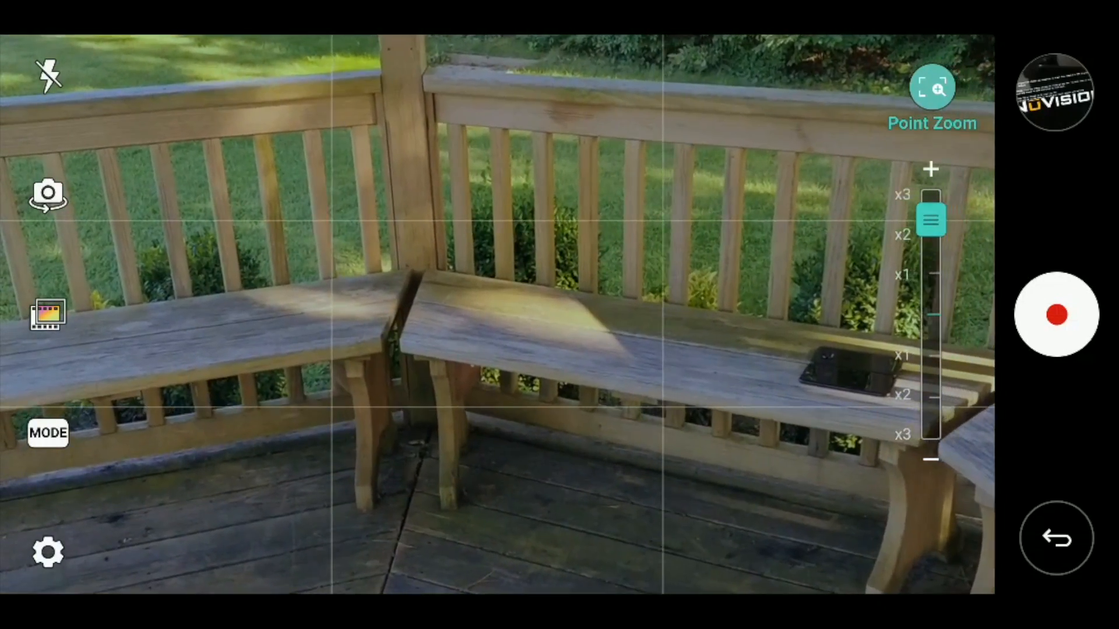
click(931, 88)
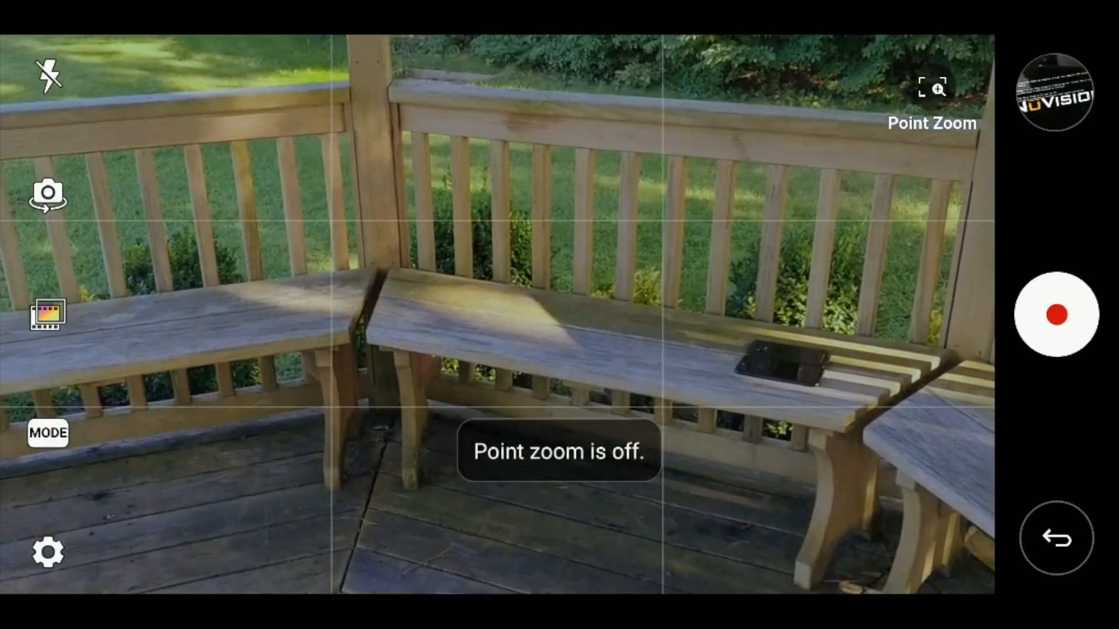
click(46, 315)
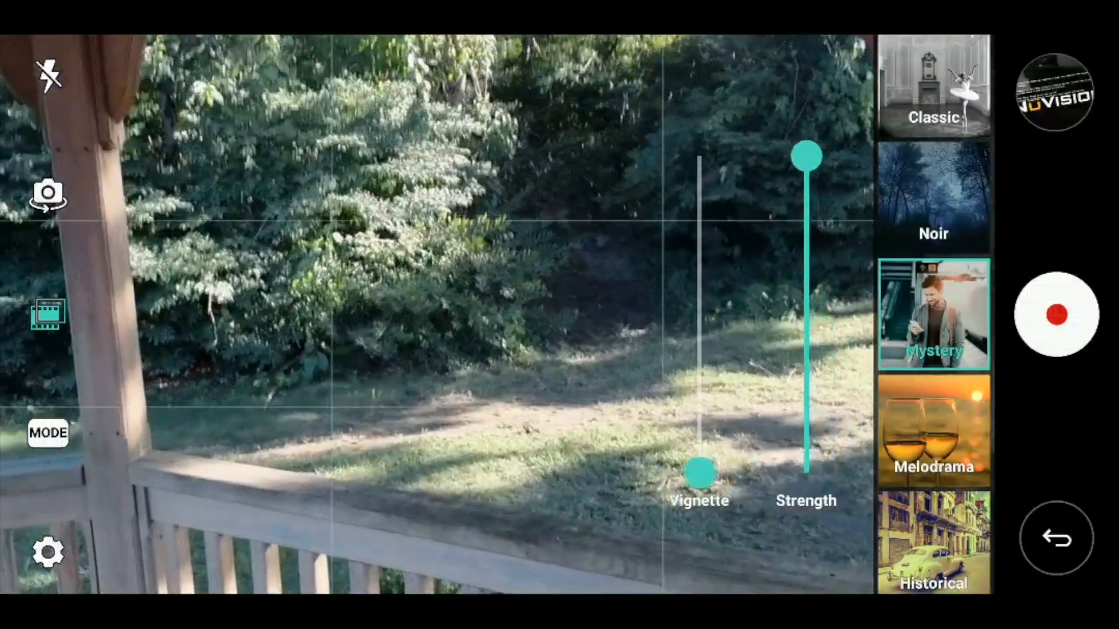
- Lower the Cine effect Strength slider and raise it back to maximum before Flashback
drag(807, 155, 806, 463)
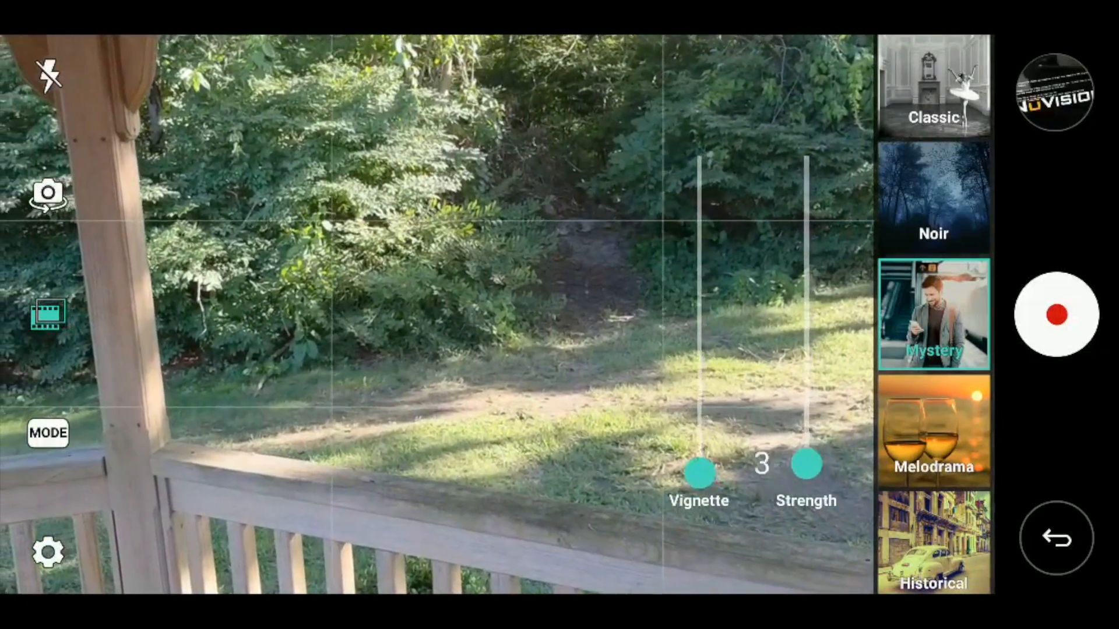
drag(807, 464, 807, 155)
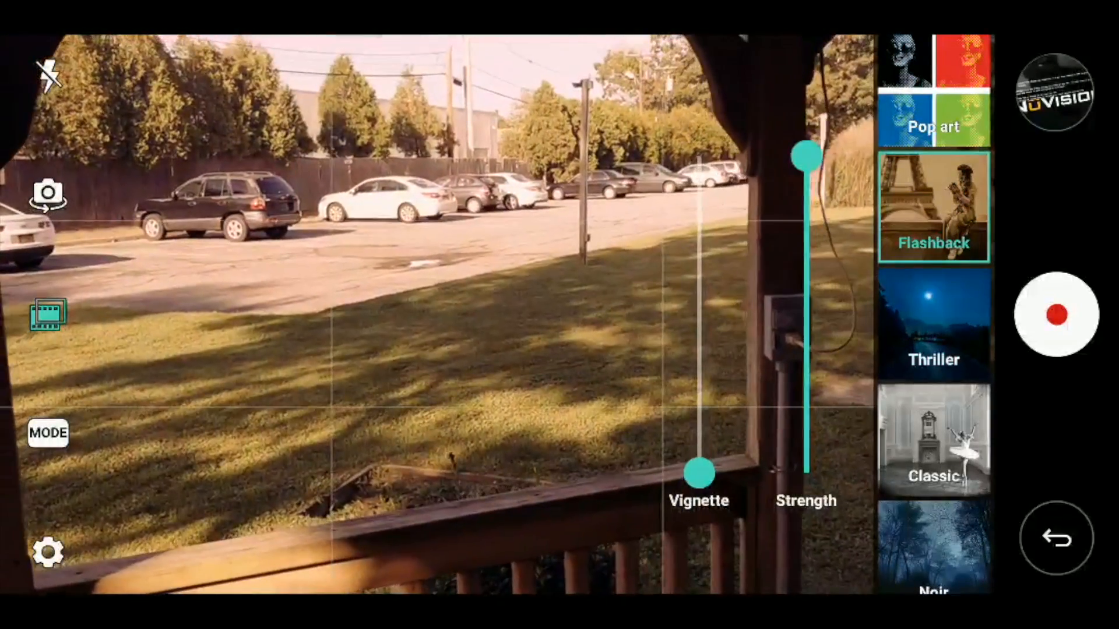
- Try the Pop art and Beauty effects, then scroll the list toward Summer Blockbuster
click(933, 98)
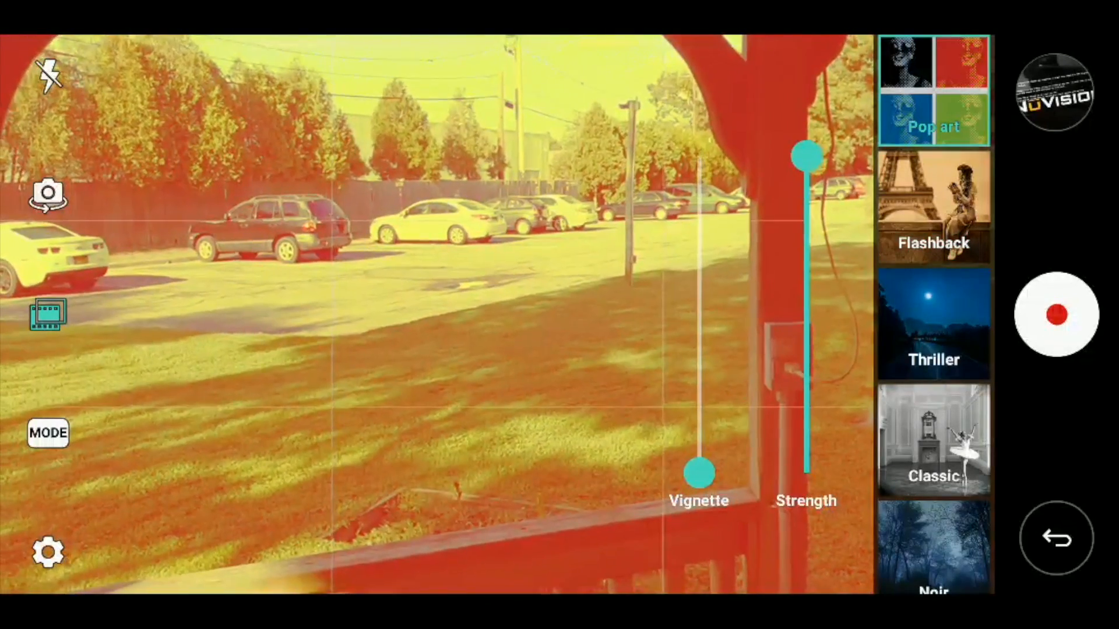
scroll(down, 3)
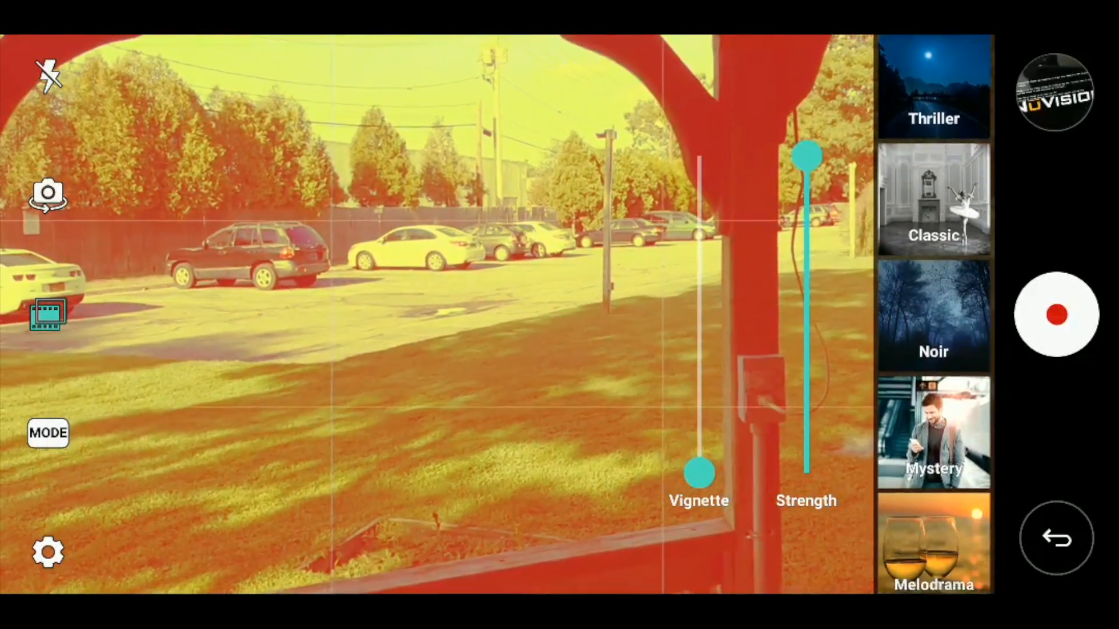
scroll(down, 3)
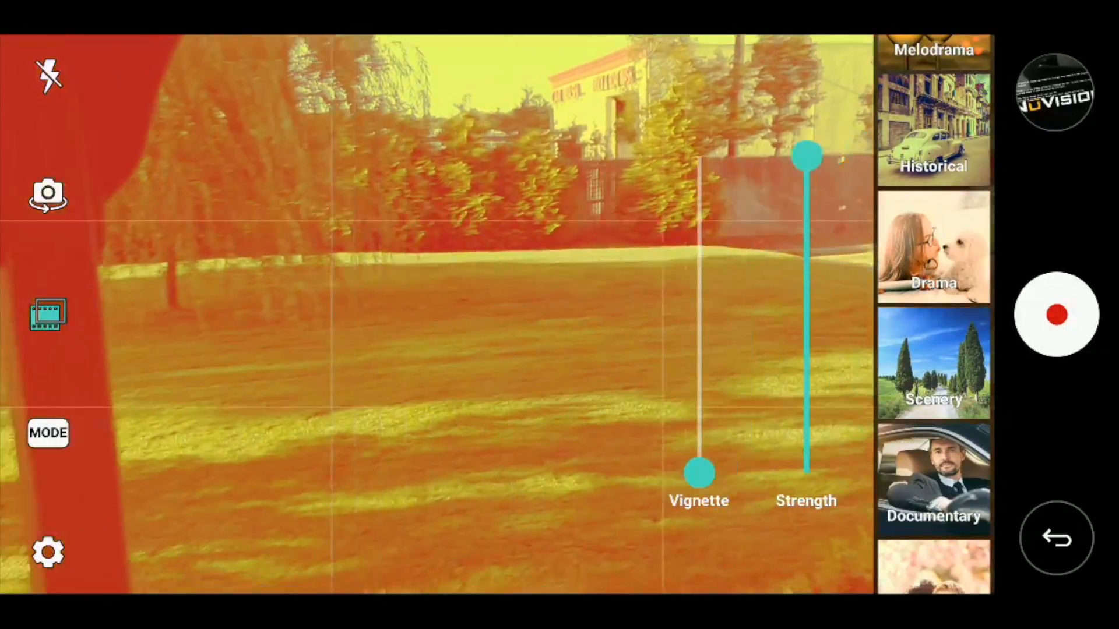
scroll(down, 3)
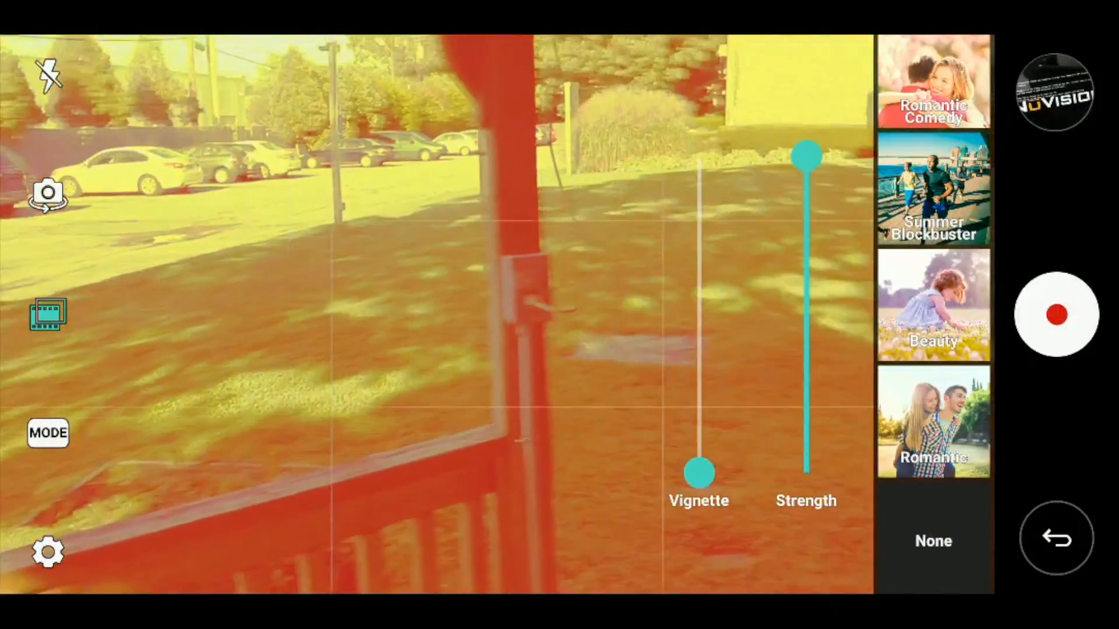
click(933, 421)
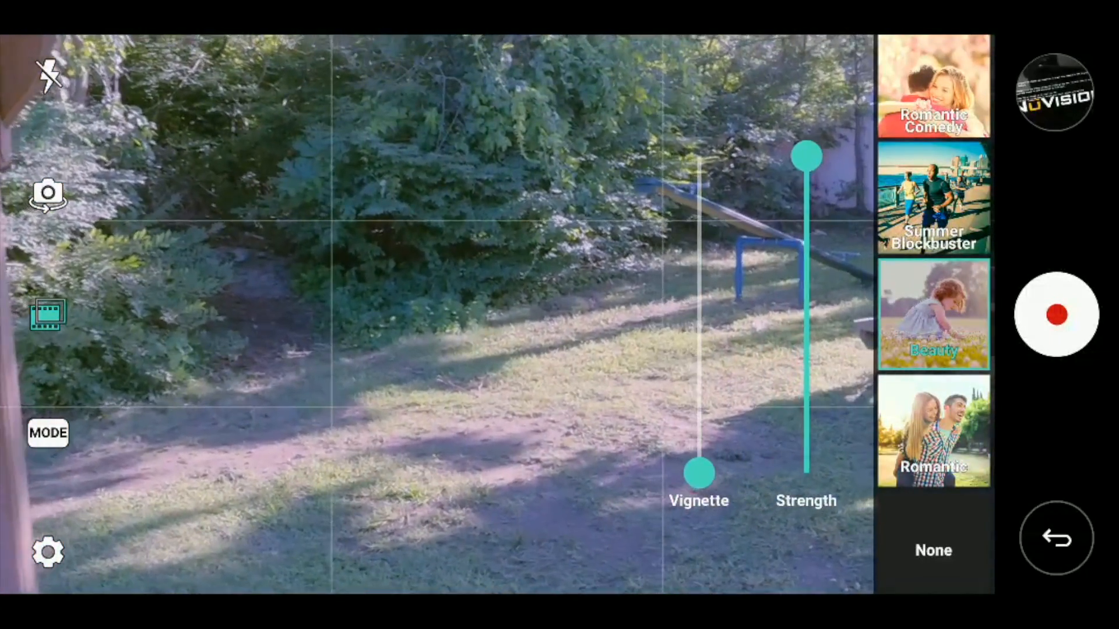
scroll(down, 3)
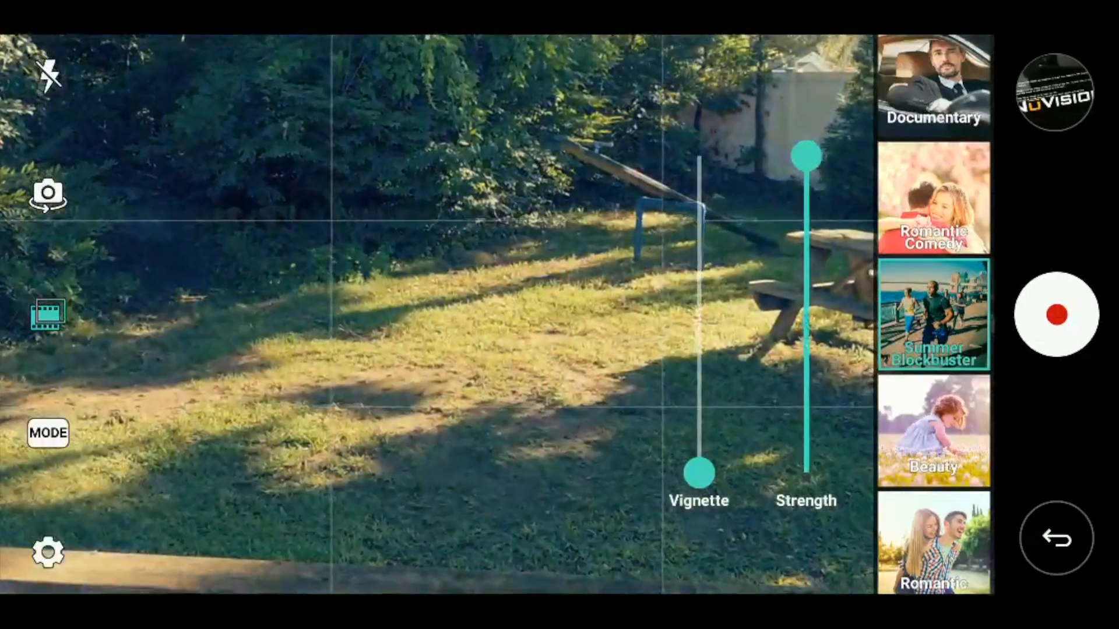